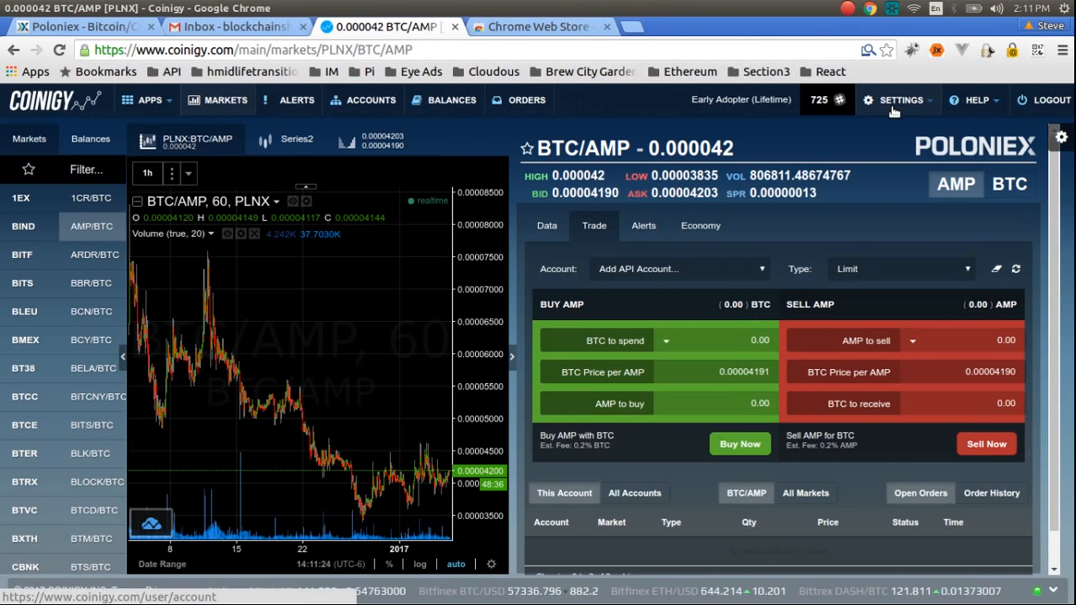
# Step: Go to the Two Factor (2FA) settings page from the Settings menu
pyautogui.click(899, 100)
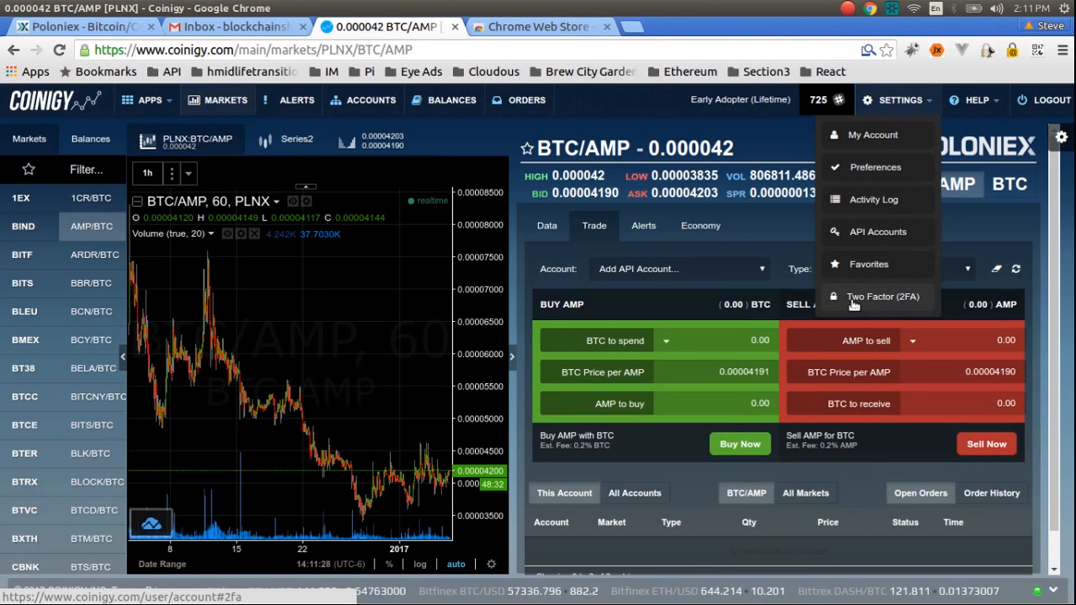
pyautogui.click(884, 296)
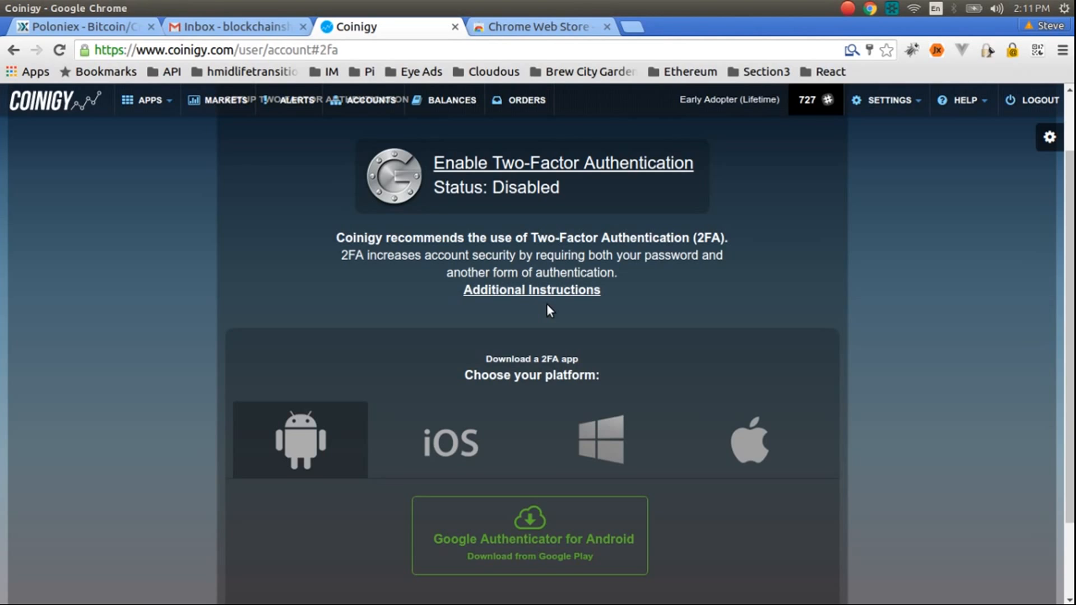
pyautogui.moveTo(574, 110)
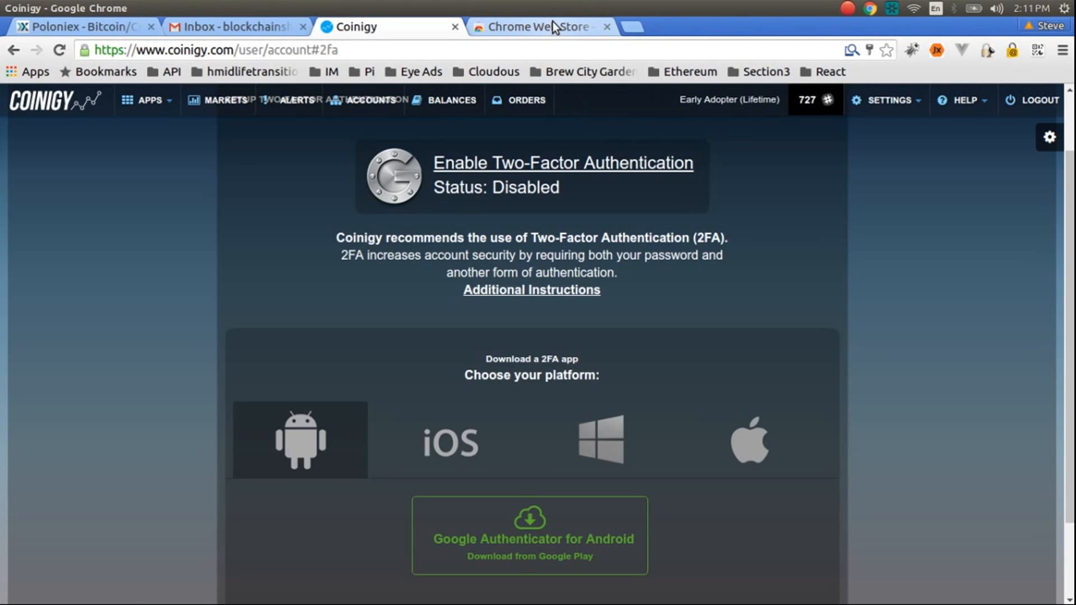
pyautogui.click(540, 27)
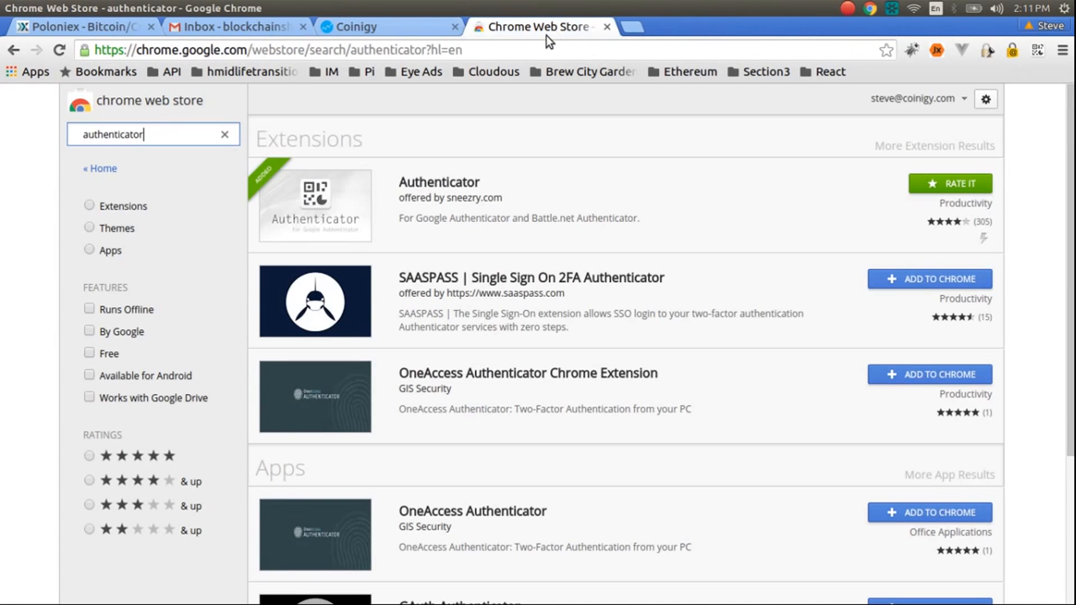
pyautogui.moveTo(452, 201)
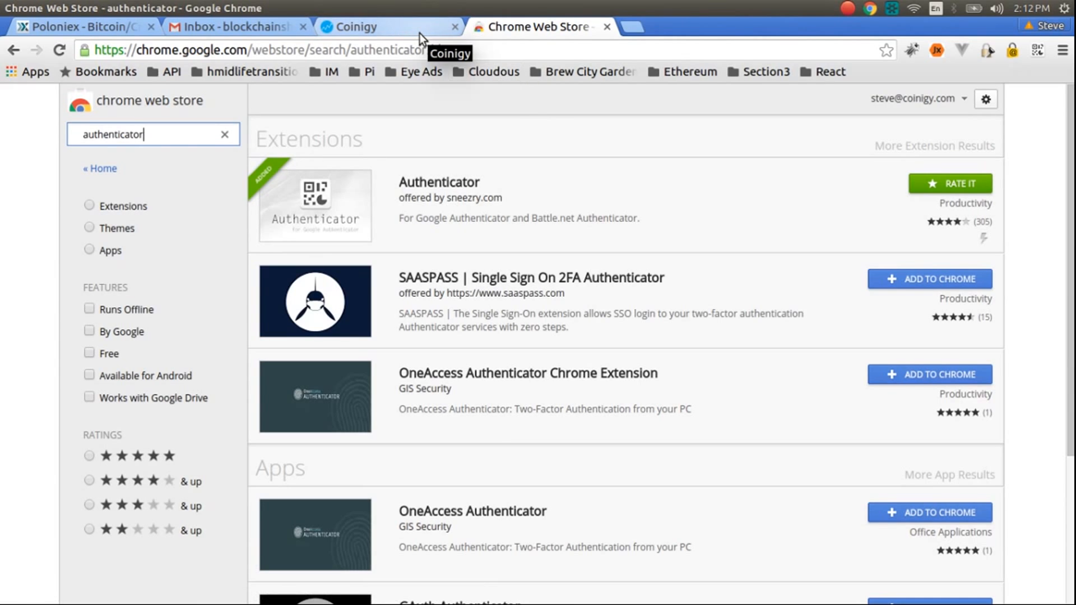
pyautogui.click(356, 27)
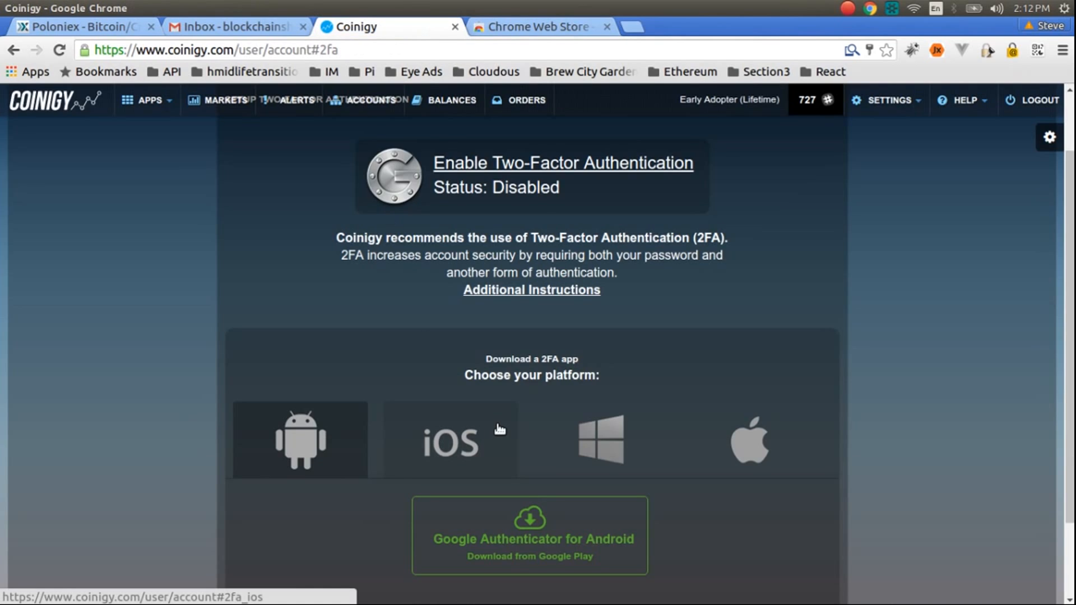
# Step: Start Enable Two-Factor Authentication to reach the Manage 2FA page with QR code and secret key
pyautogui.click(450, 439)
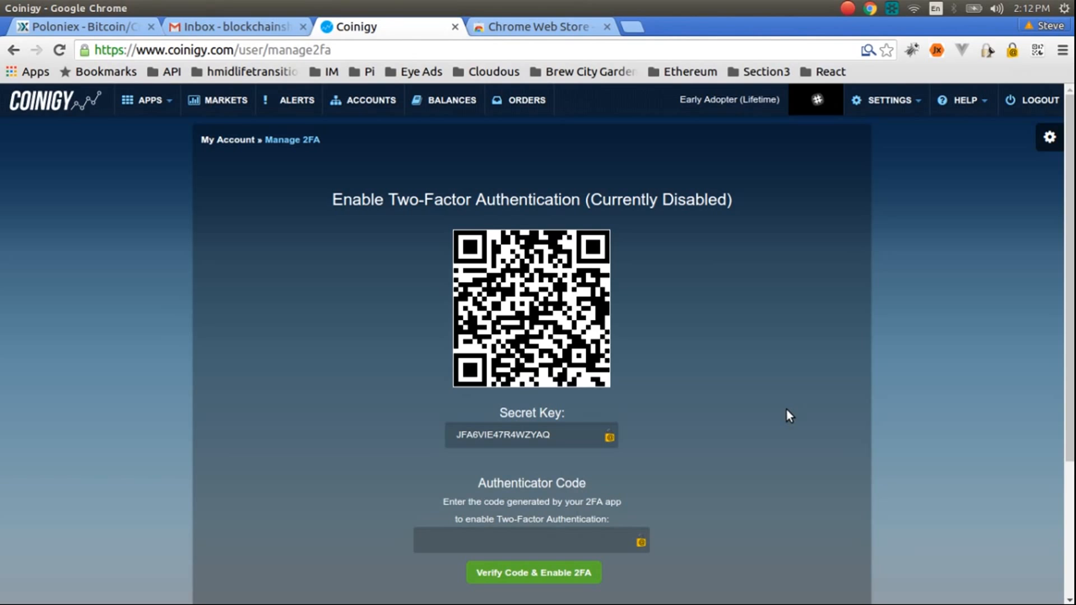
pyautogui.moveTo(423, 75)
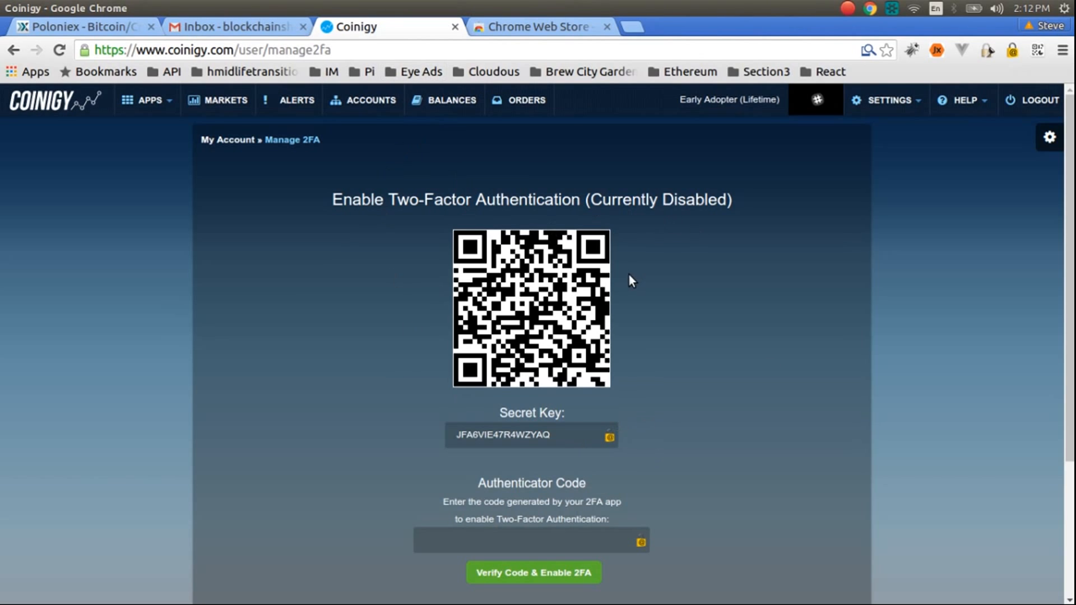
pyautogui.moveTo(1040, 130)
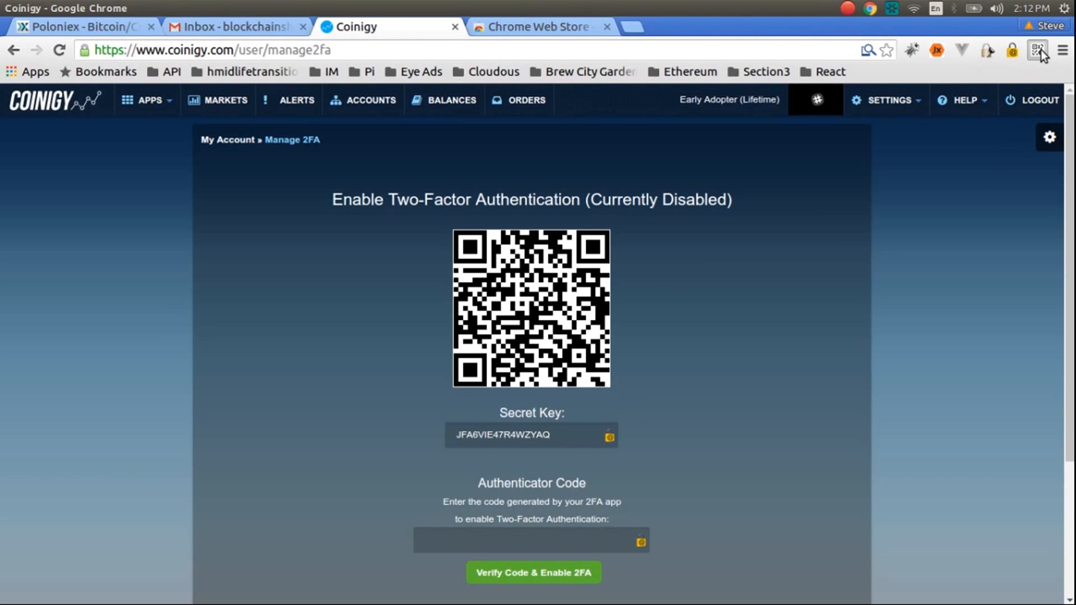
# Step: Begin a Manual Entry account in the Authenticator extension
pyautogui.click(1035, 50)
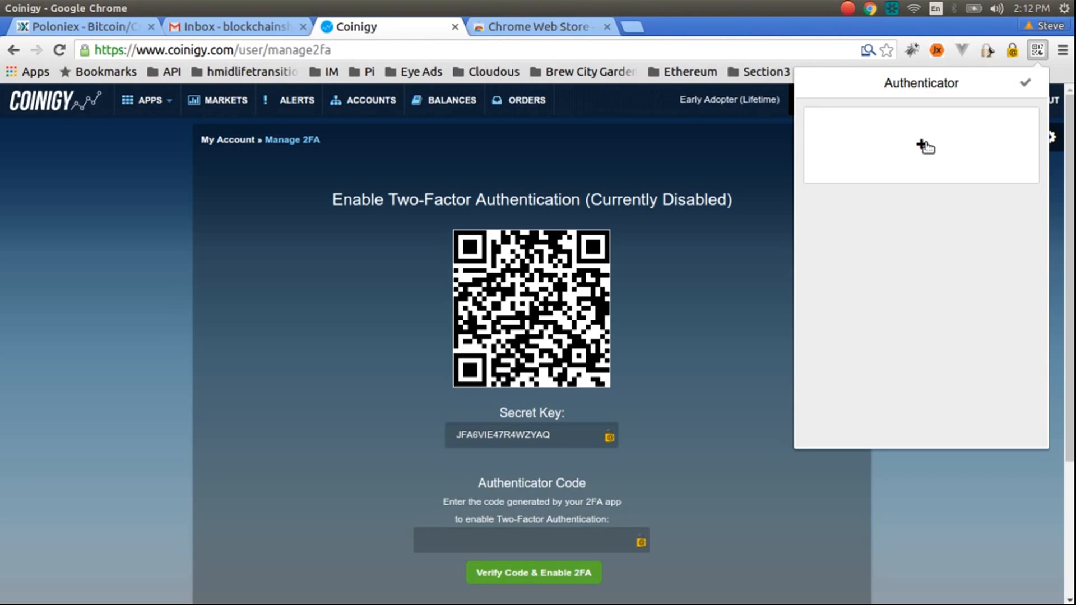
pyautogui.click(925, 146)
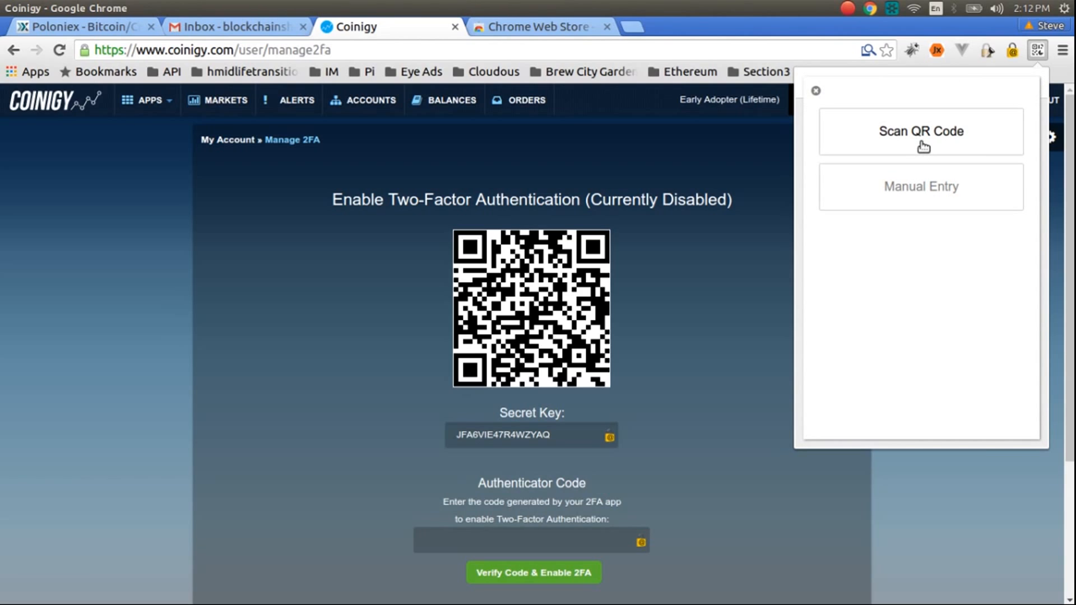
pyautogui.moveTo(934, 201)
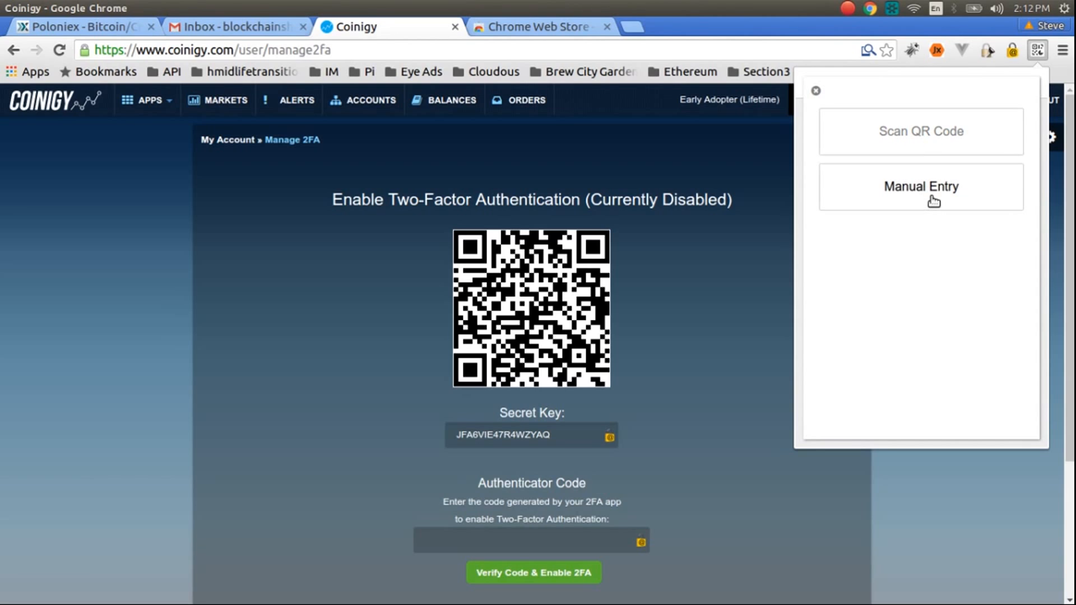
pyautogui.click(920, 186)
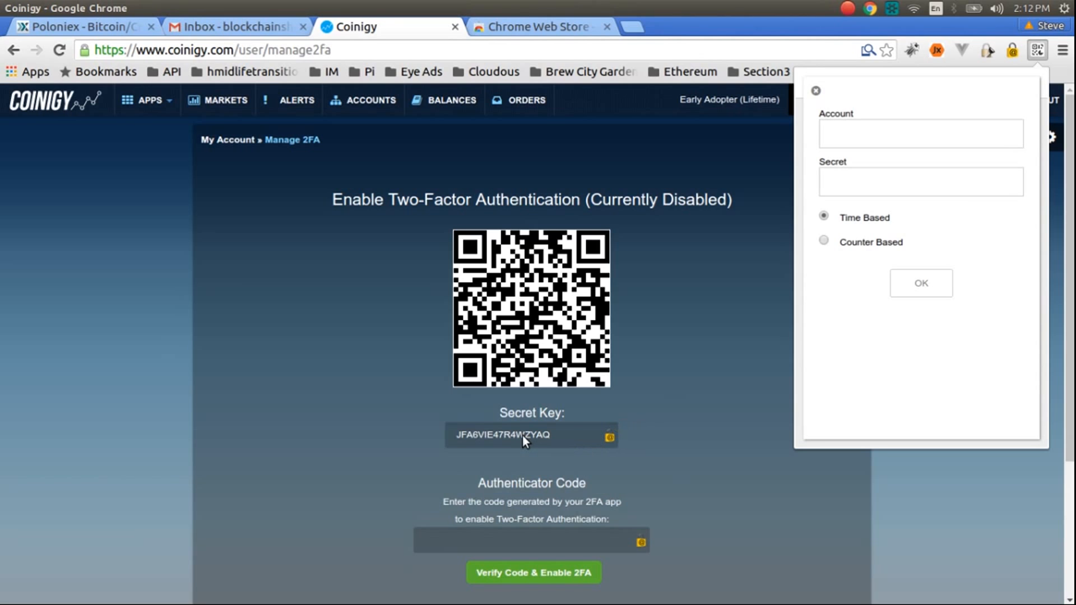
# Step: Copy Coinigy's secret key into the new entry, name it 'Coinigy2fa' and save it
pyautogui.rightClick(503, 435)
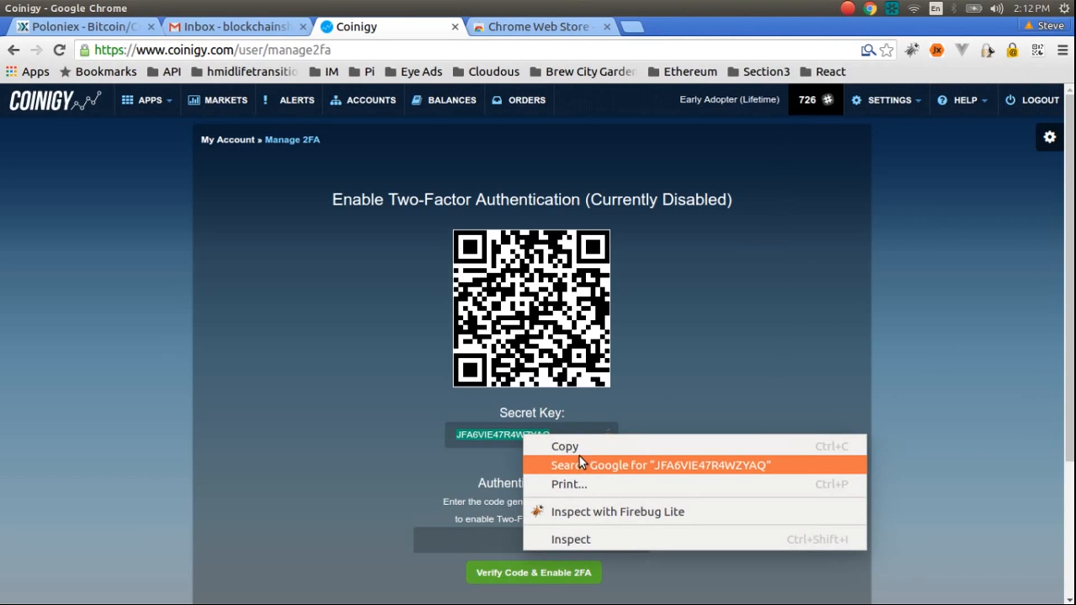
pyautogui.click(1037, 49)
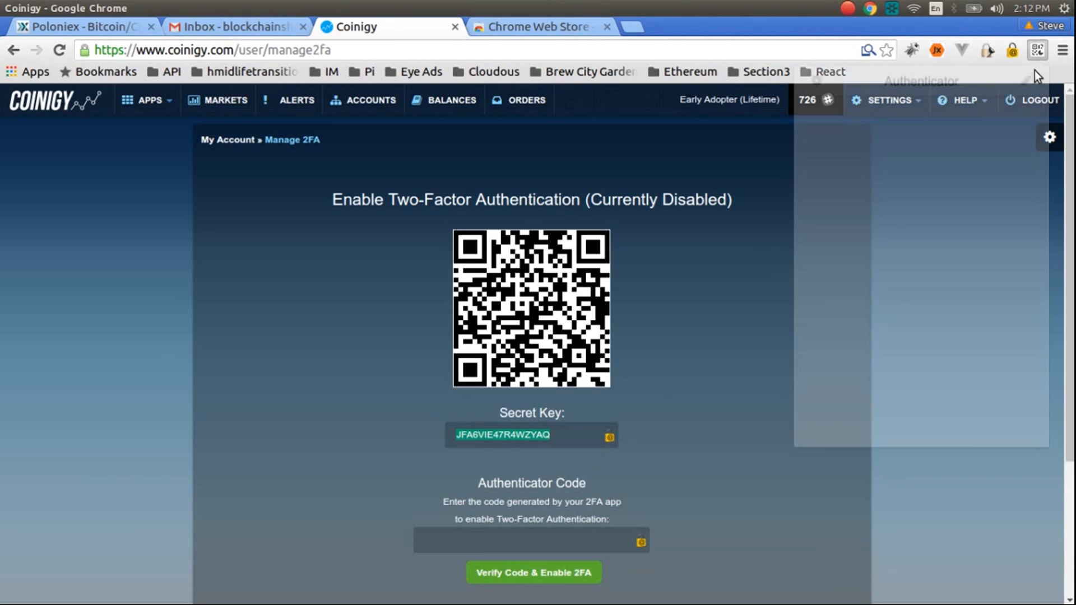
pyautogui.click(1037, 50)
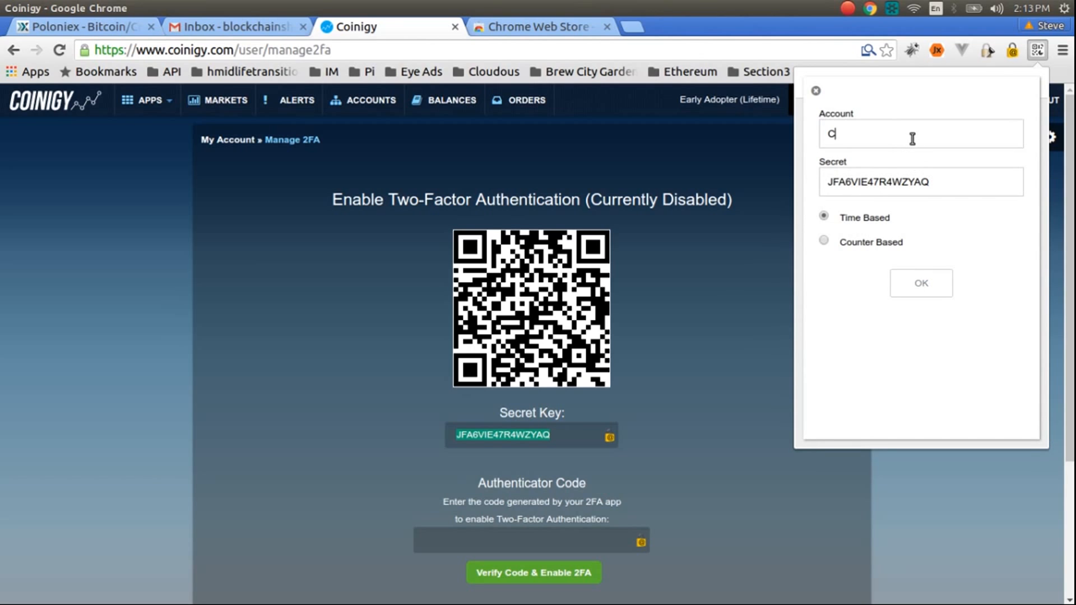
pyautogui.write('oinigy2fa')
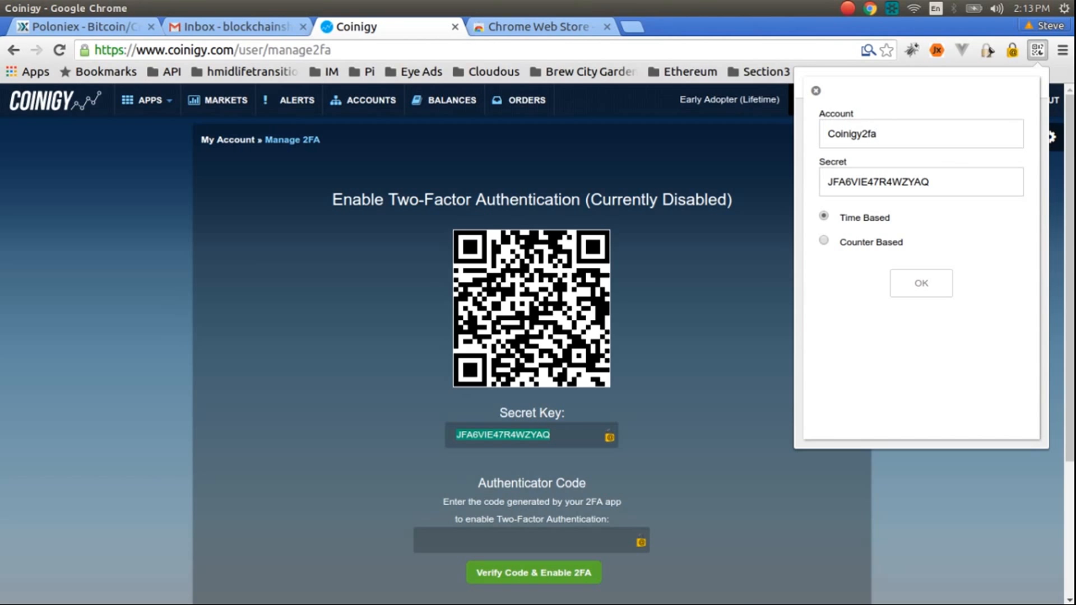
pyautogui.moveTo(594, 194)
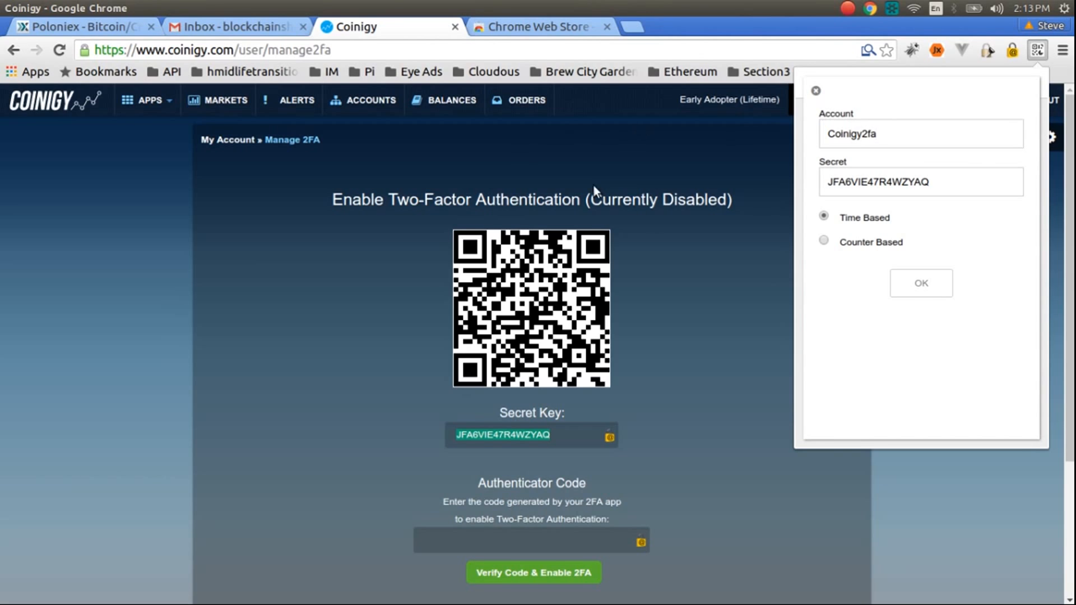
pyautogui.click(920, 283)
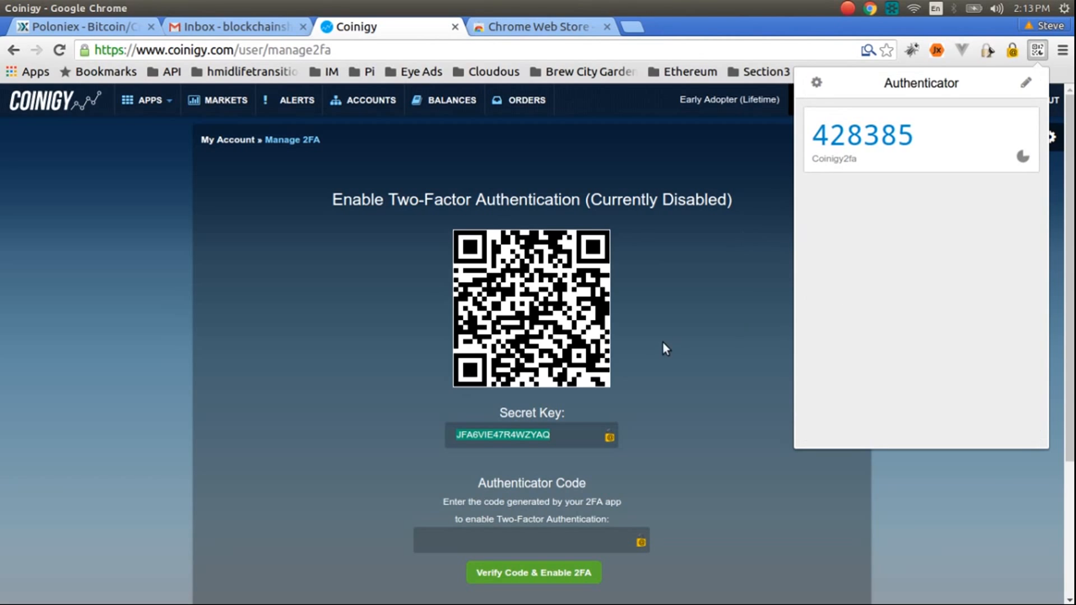
pyautogui.moveTo(901, 252)
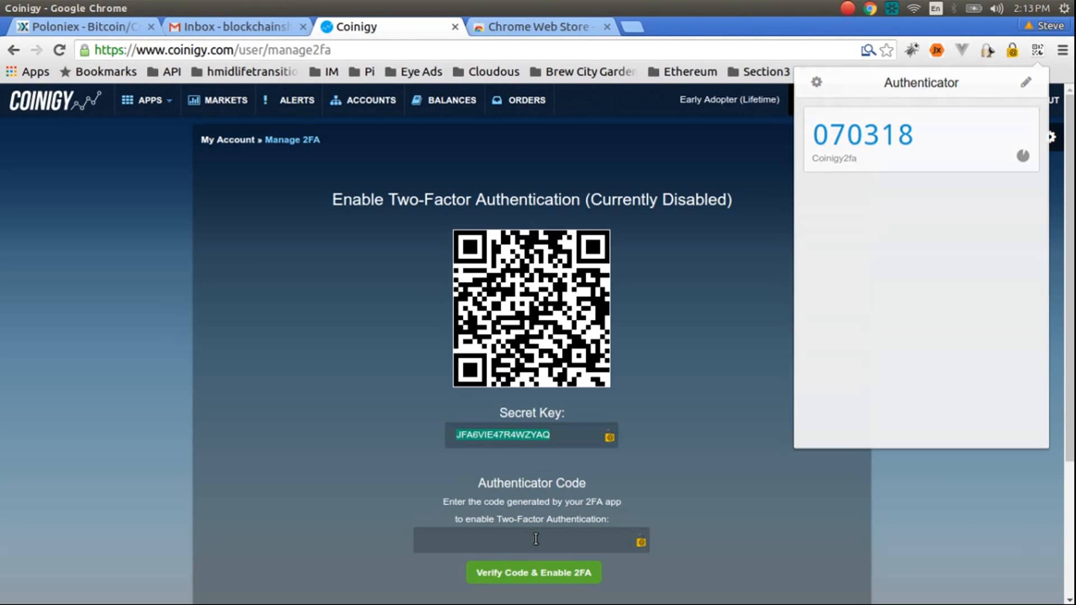
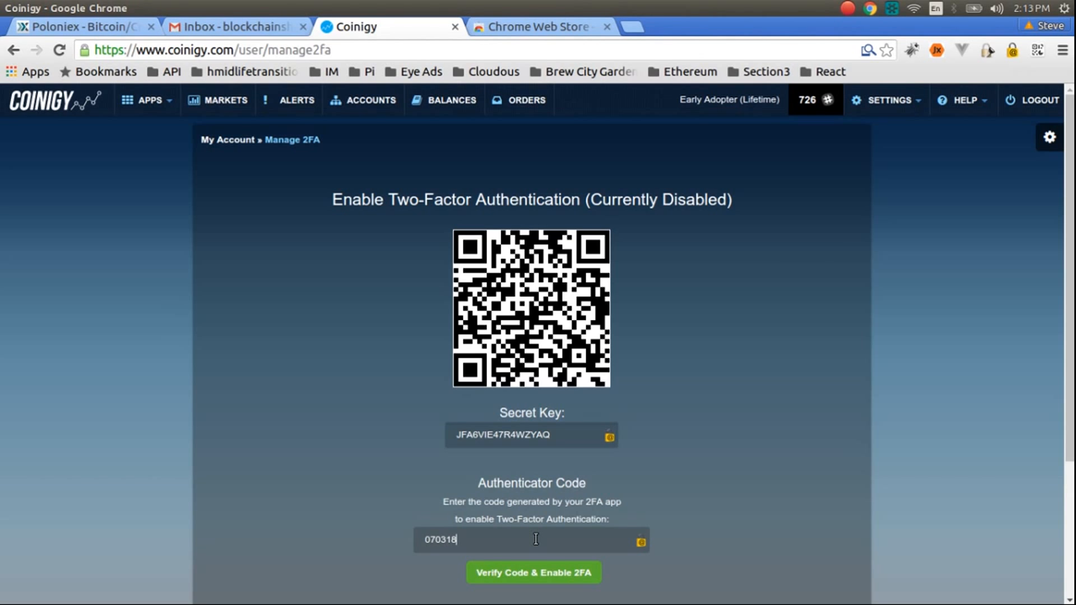
# Step: Verify the authenticator code and confirm, enabling 2FA with the '2FA Enabled' notice
pyautogui.click(532, 572)
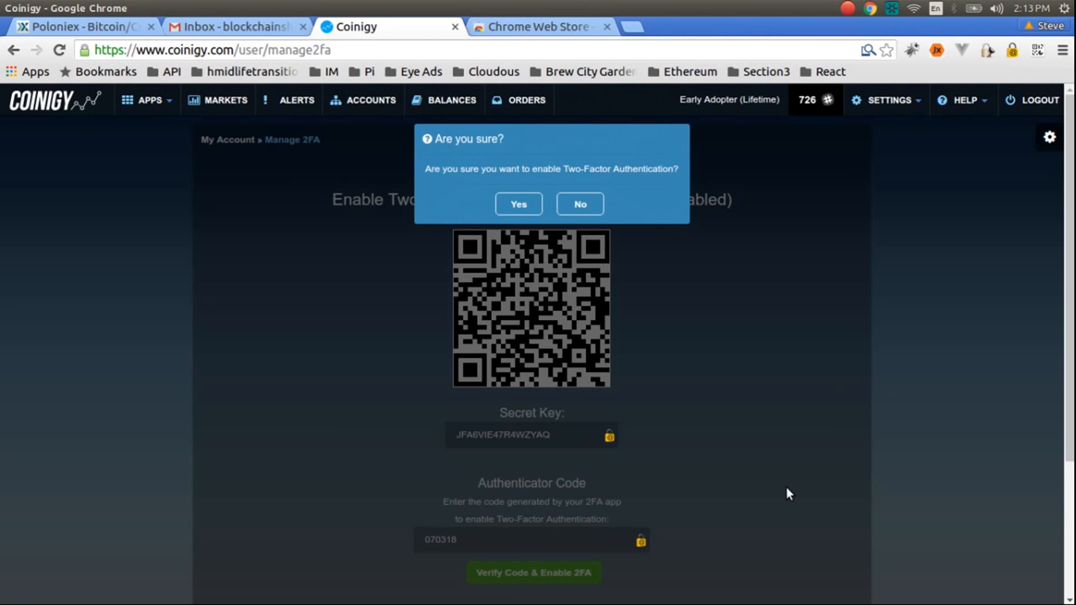
pyautogui.click(579, 204)
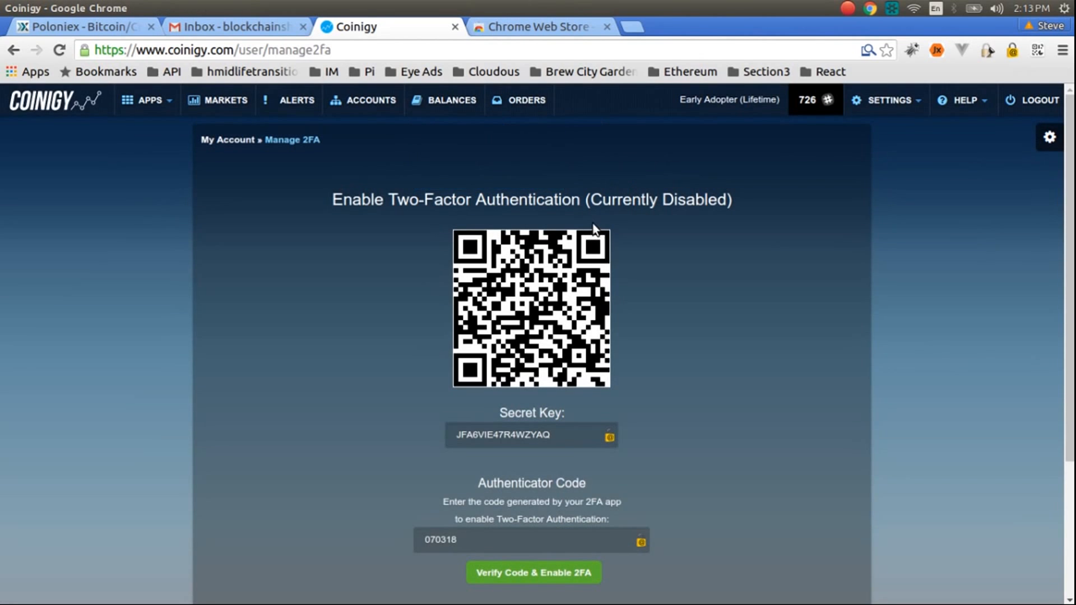
pyautogui.click(533, 572)
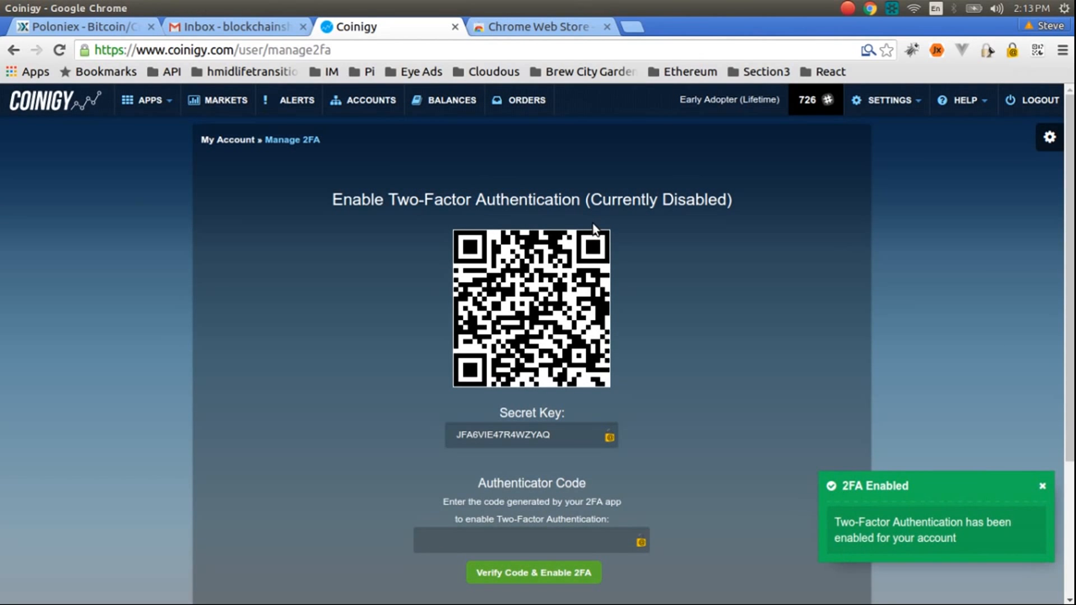